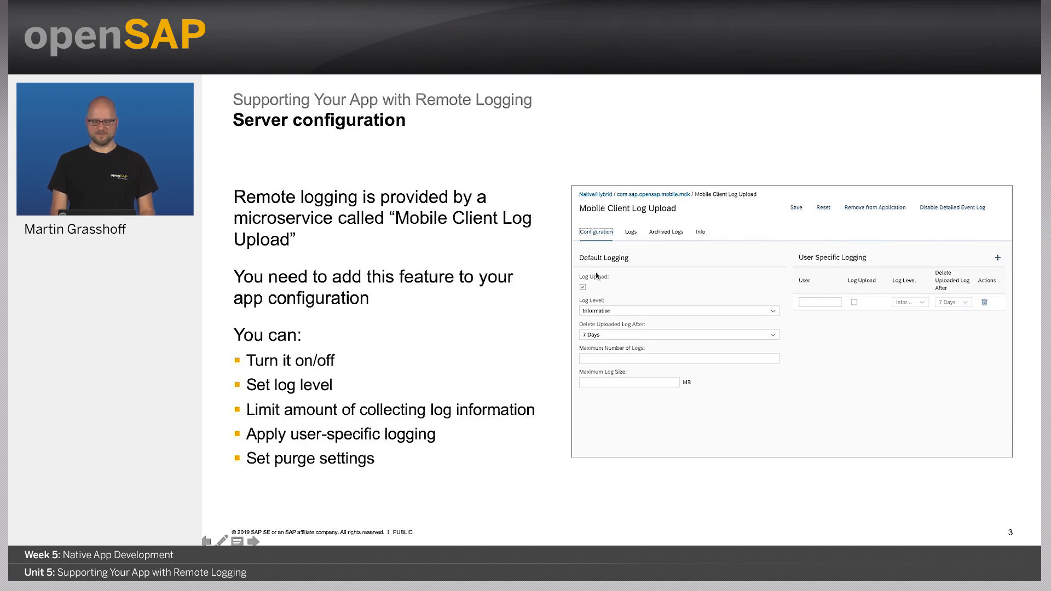
mouse_move(601, 319)
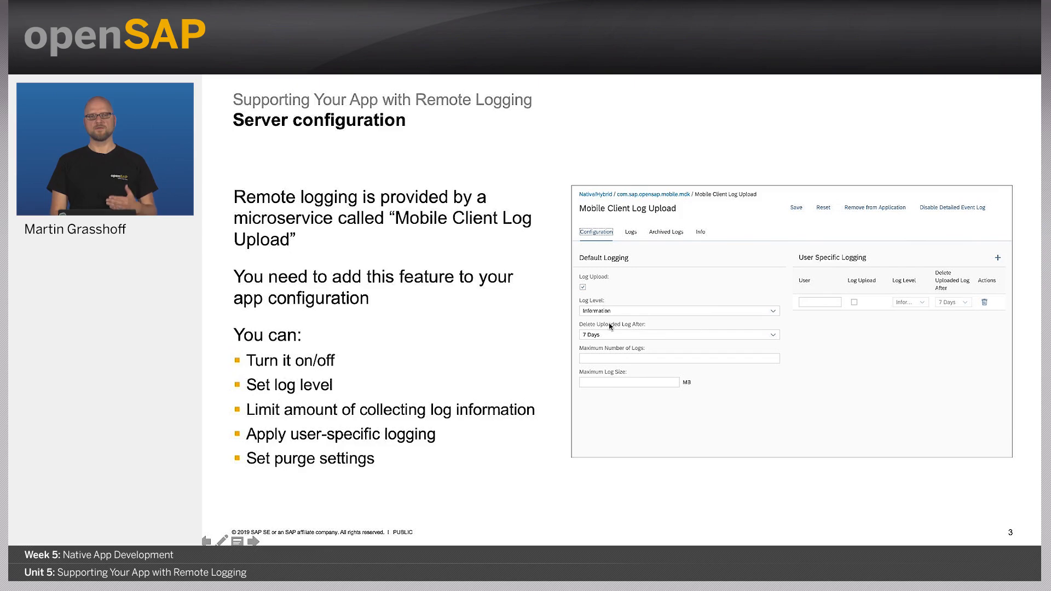
mouse_move(613, 323)
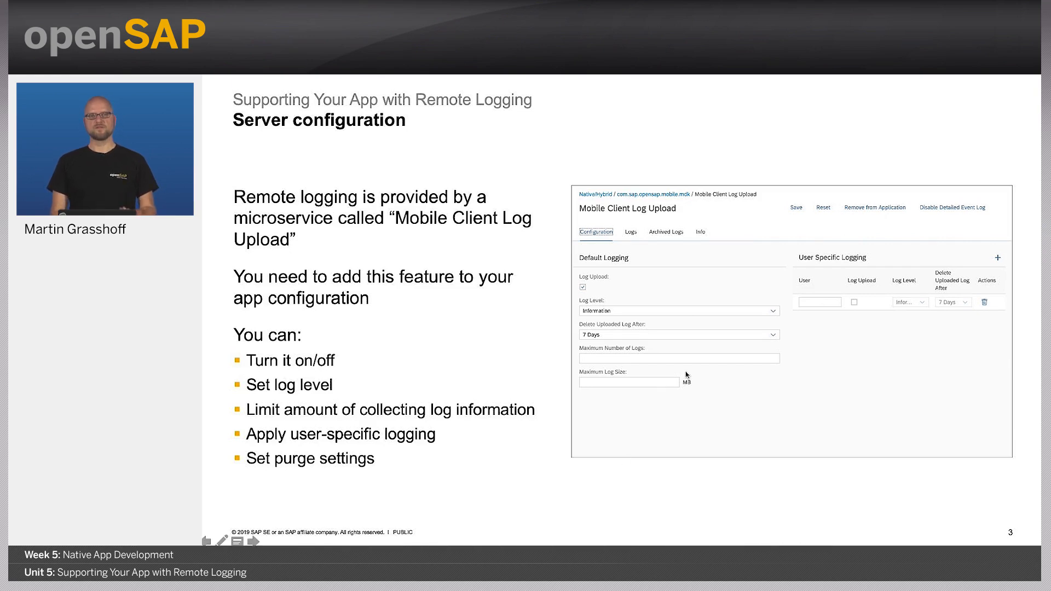
mouse_move(689, 346)
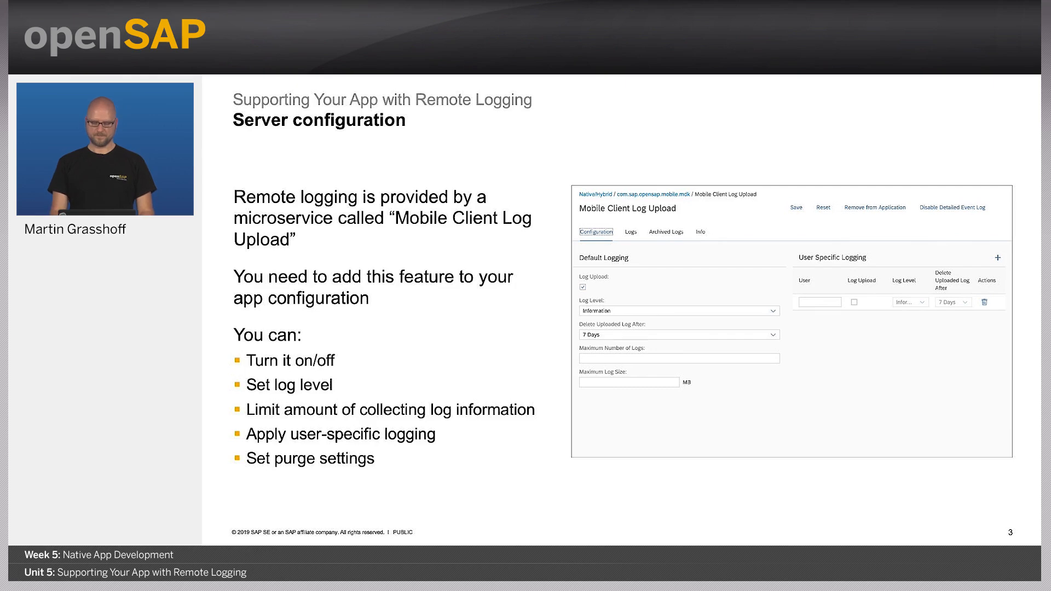
Step: Advance past the Mobile Client Log Upload server configuration slide
key(right)
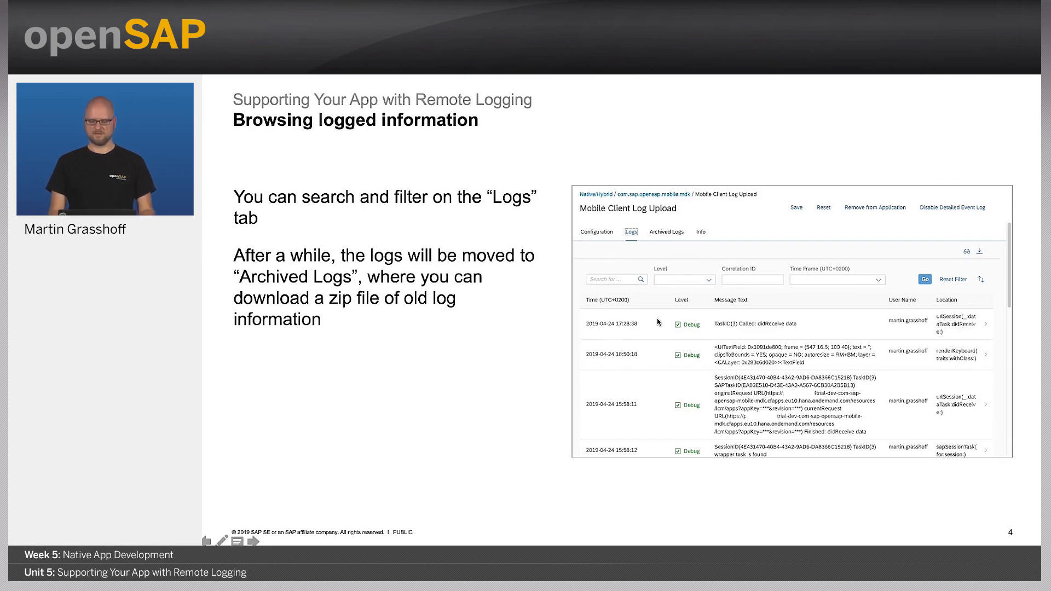
mouse_move(902, 364)
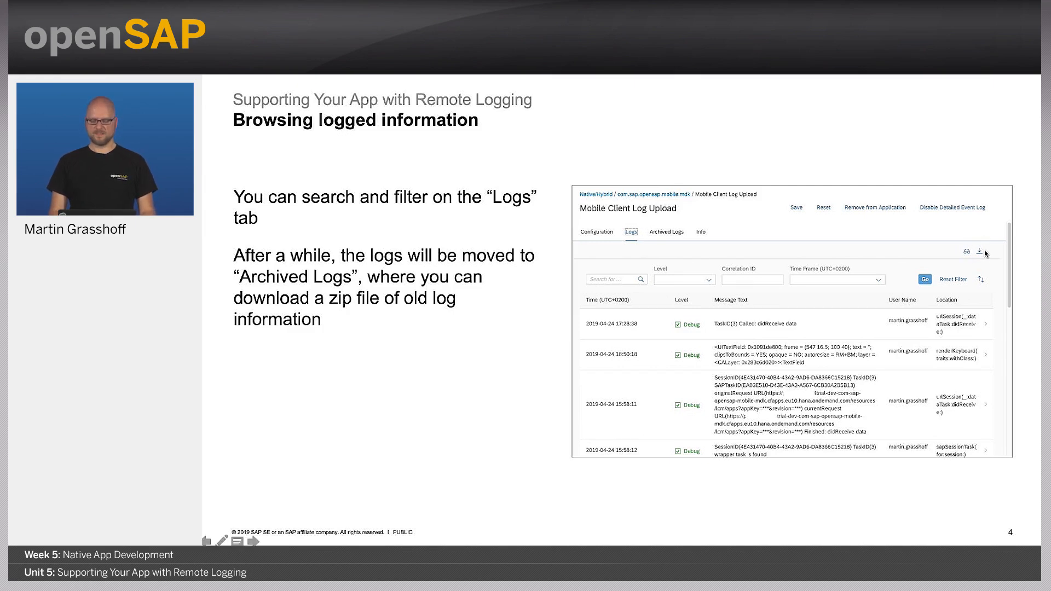
mouse_move(779, 317)
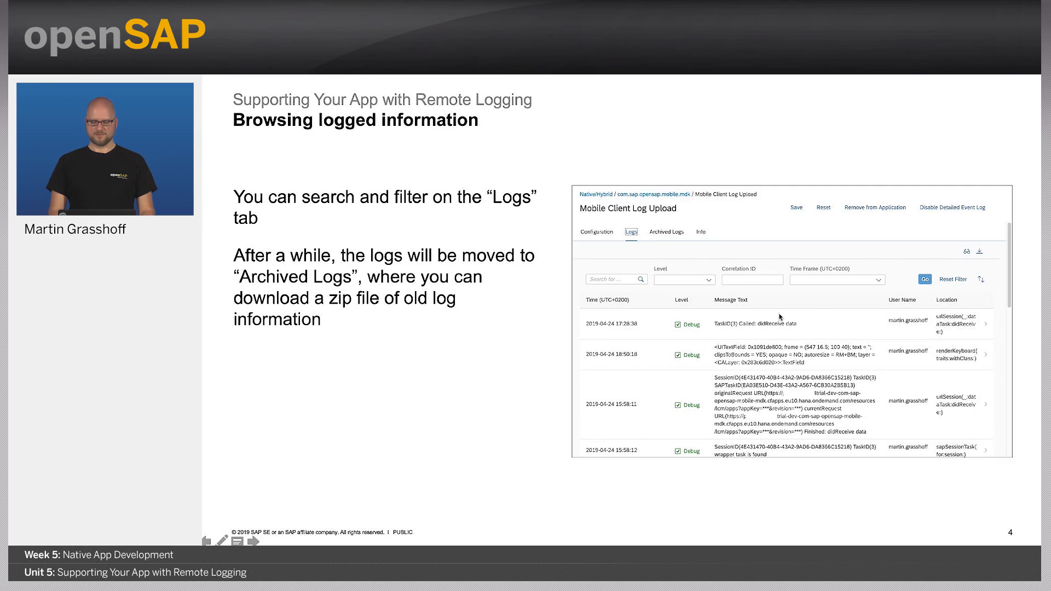
mouse_move(754, 284)
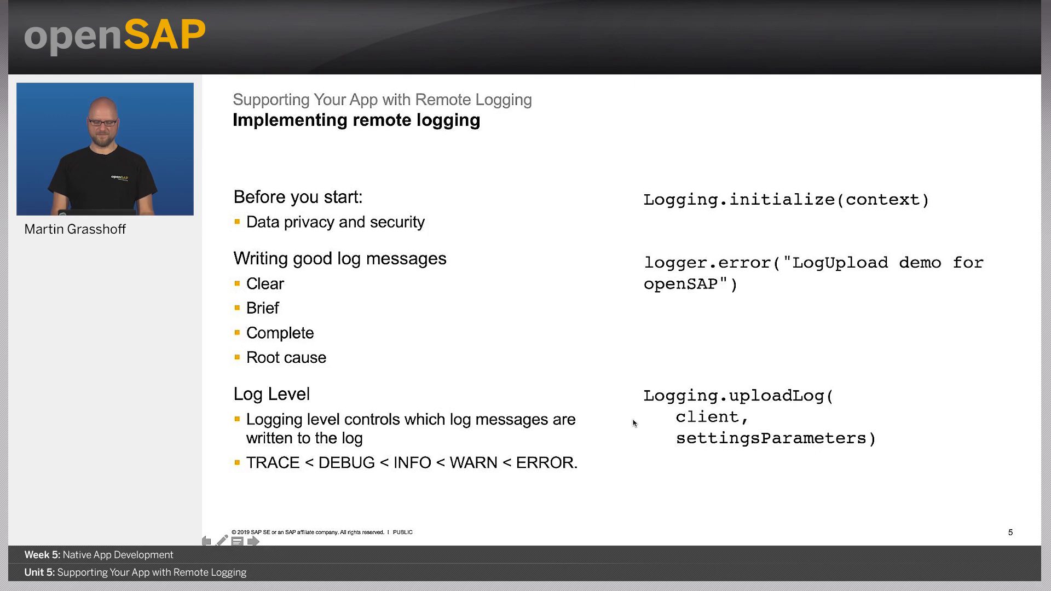
mouse_move(474, 480)
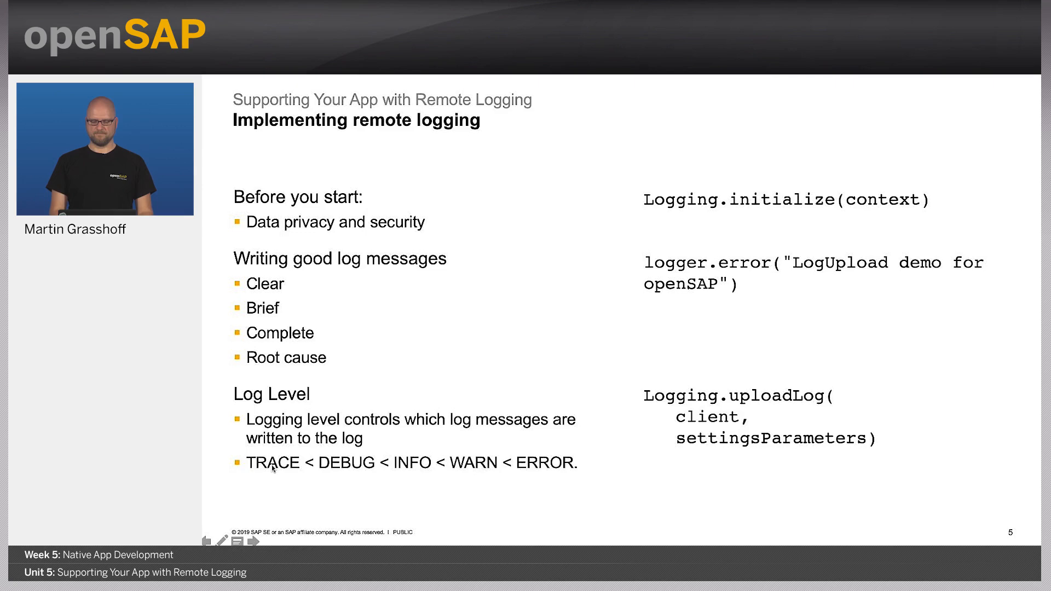
Step: Advance past slide 5, Implementing remote logging, to the next slide
click(254, 541)
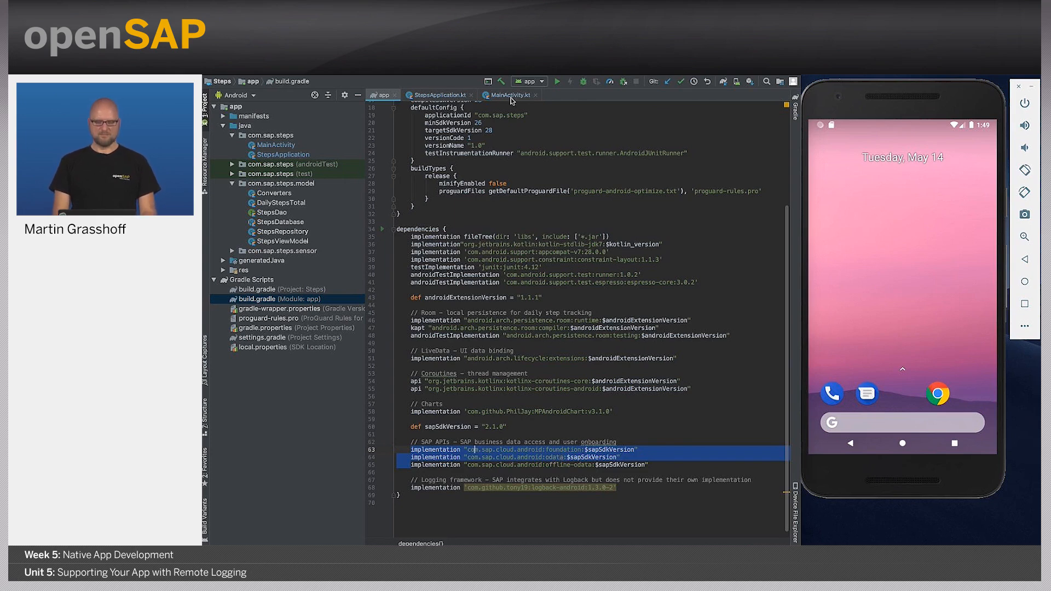
Step: Show StepsApplication.kt scrolled to the initializeLoggingAndUsage() function
click(511, 95)
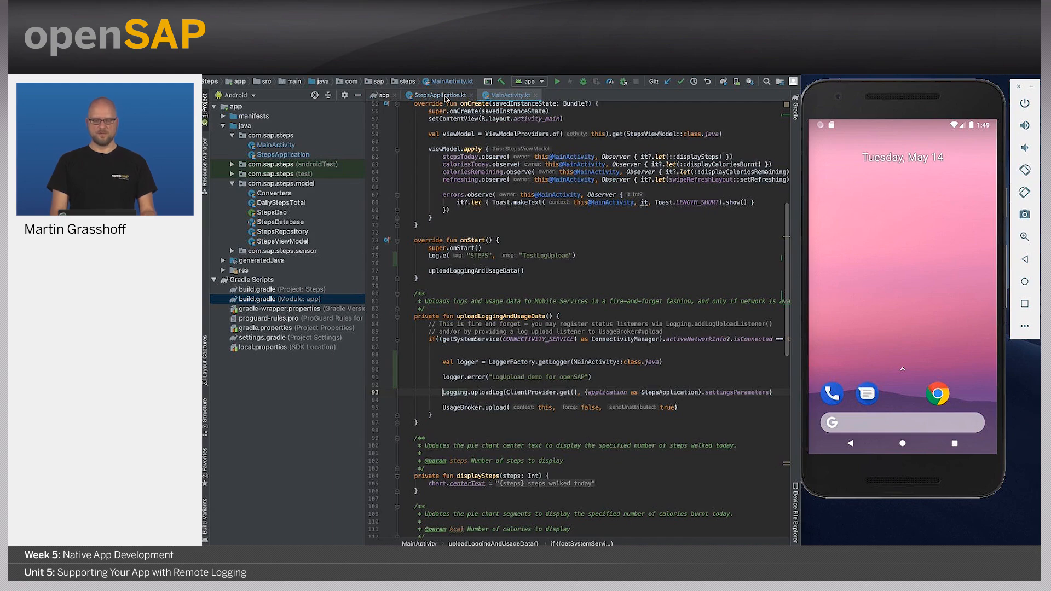
scroll(down, 3)
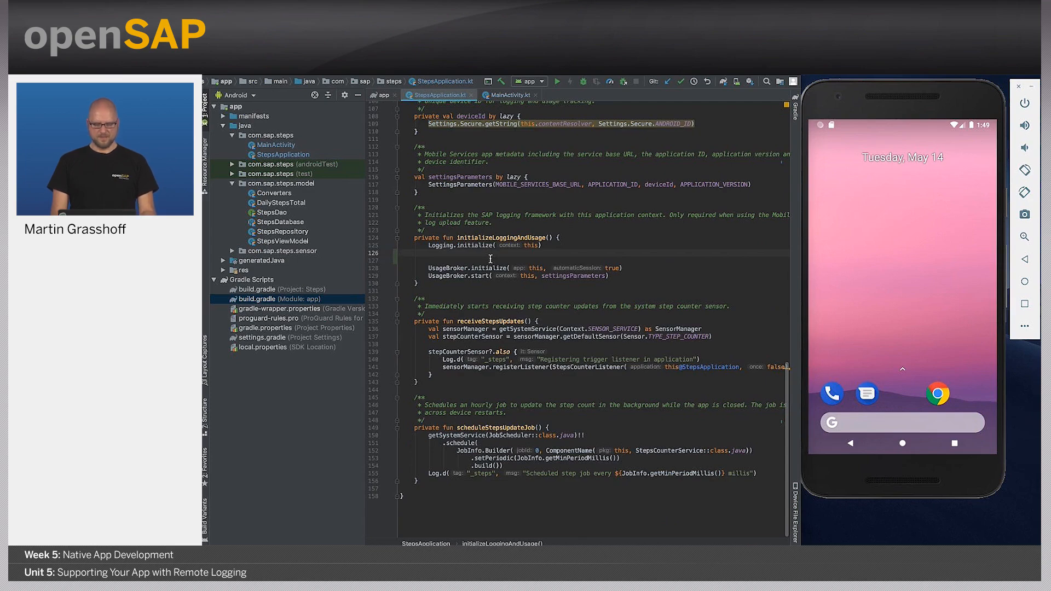
Step: Scroll up to onCreate() showing the initializeLoggingAndUsage() call
scroll(up, 3)
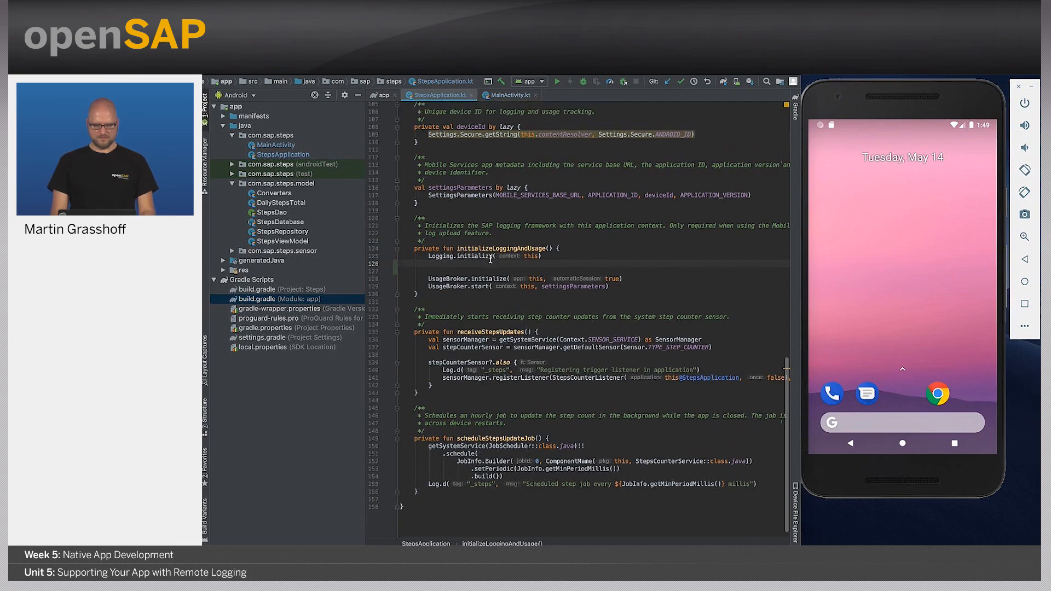
scroll(up, 3)
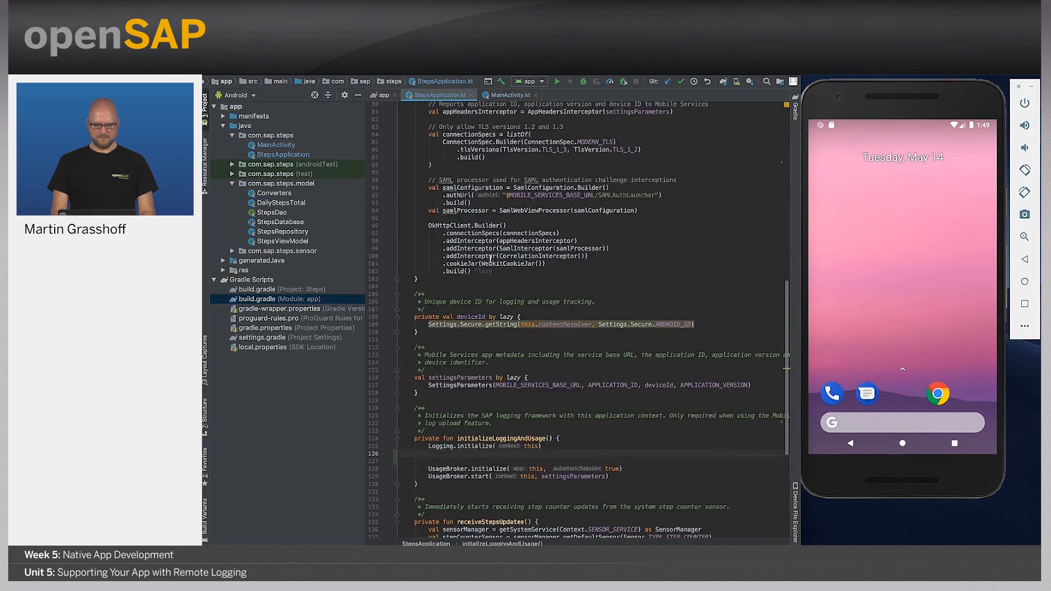
scroll(up, 3)
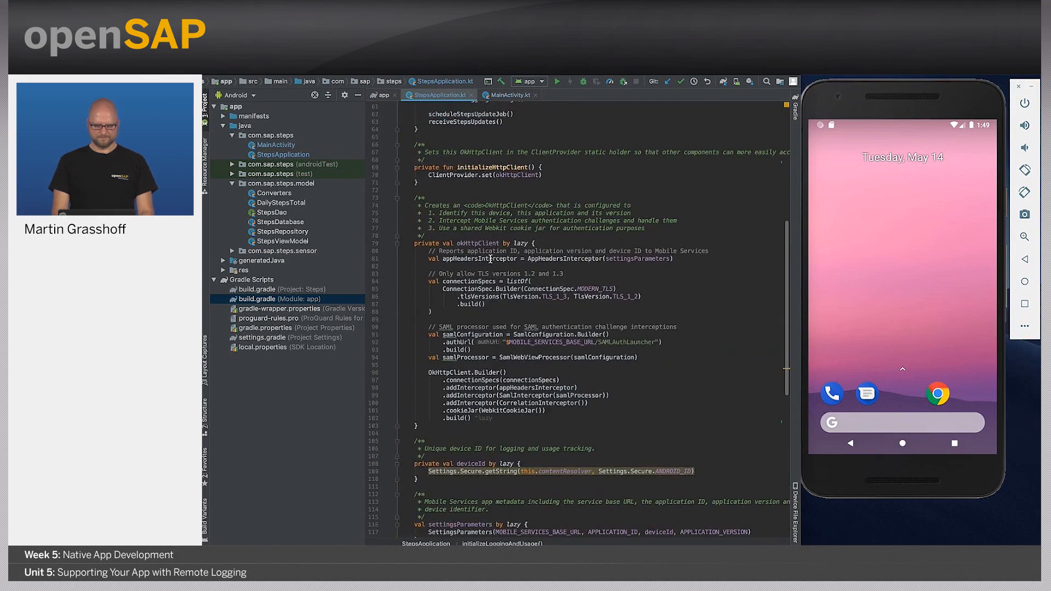
scroll(up, 3)
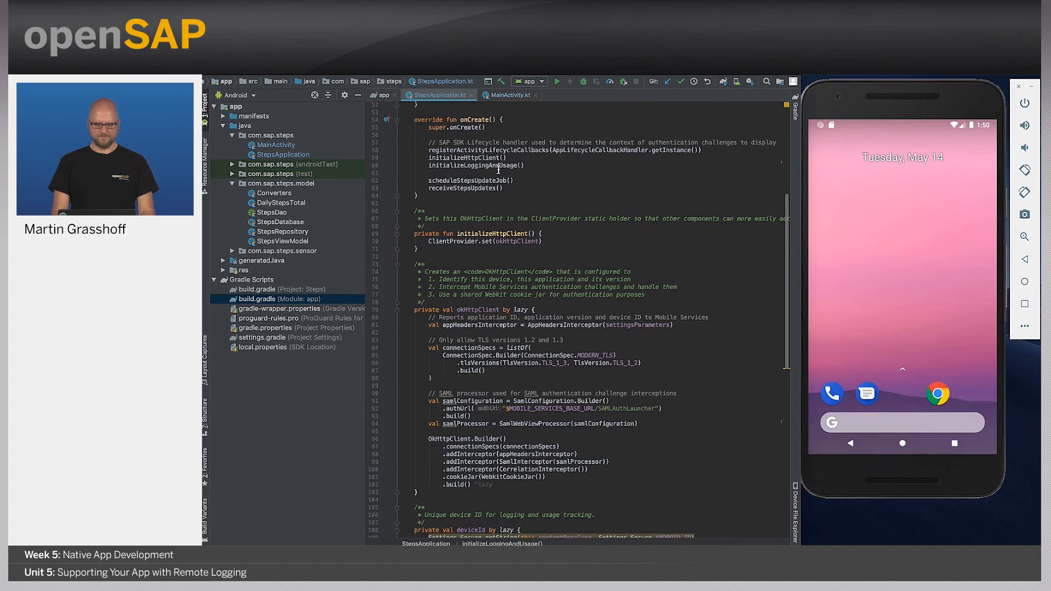
Step: Select the initializeLoggingAndUsage call in onCreate and scroll down through the logging setup code
double_click(472, 165)
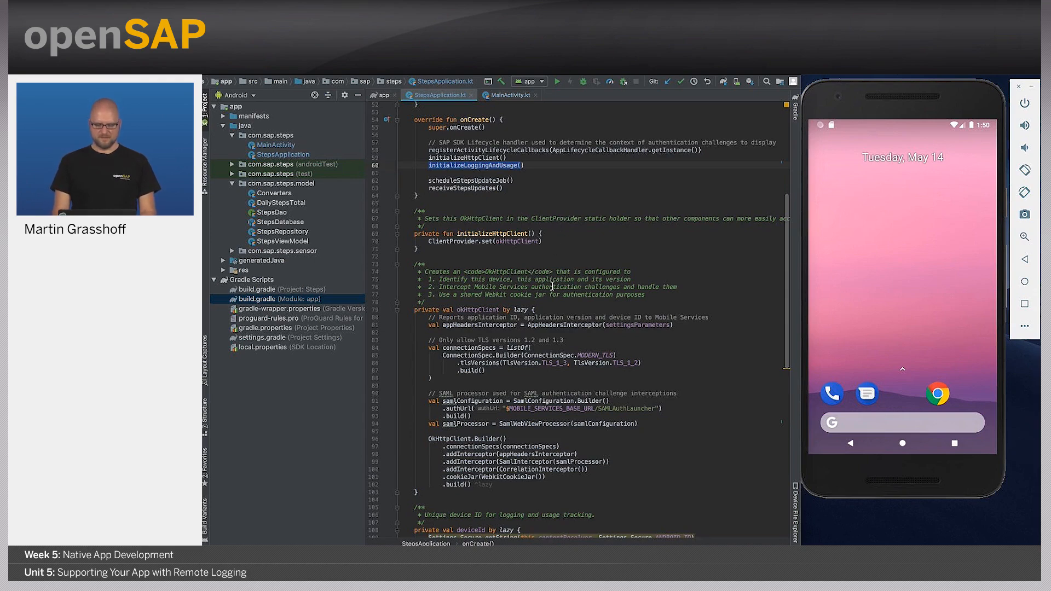
scroll(down, 3)
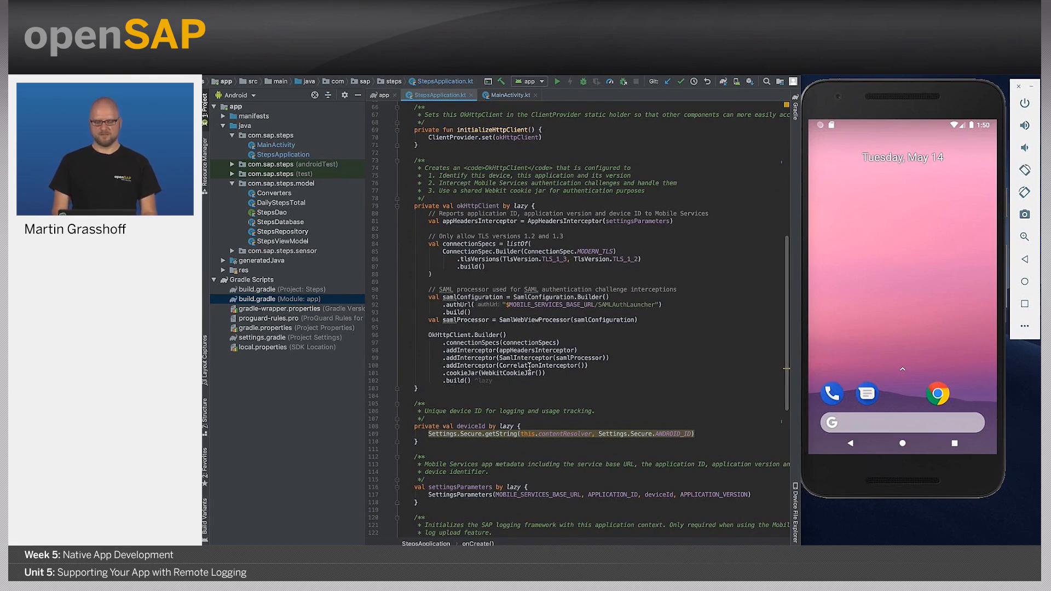
scroll(down, 3)
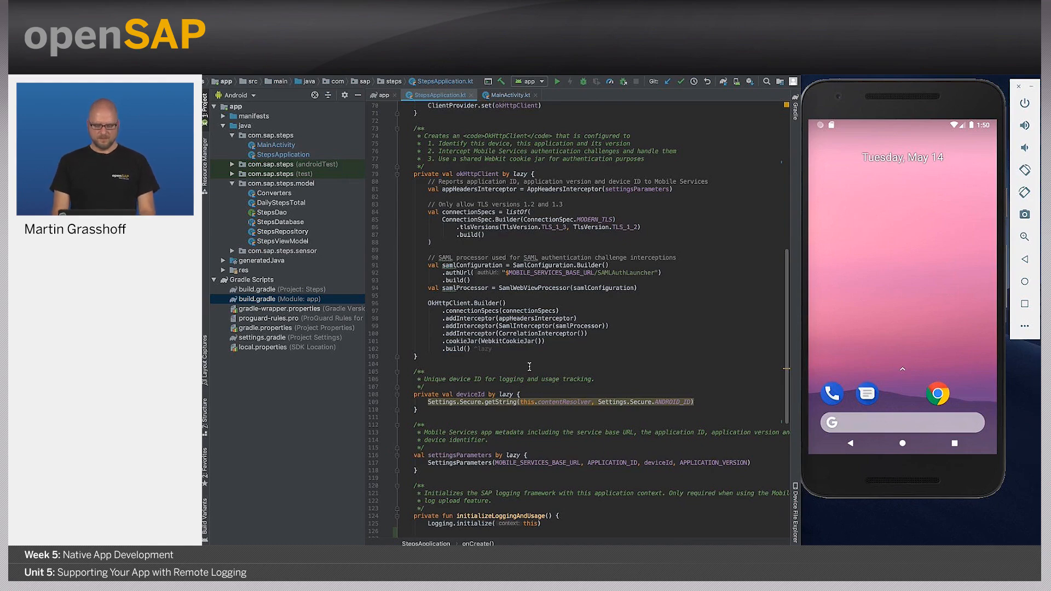
scroll(down, 3)
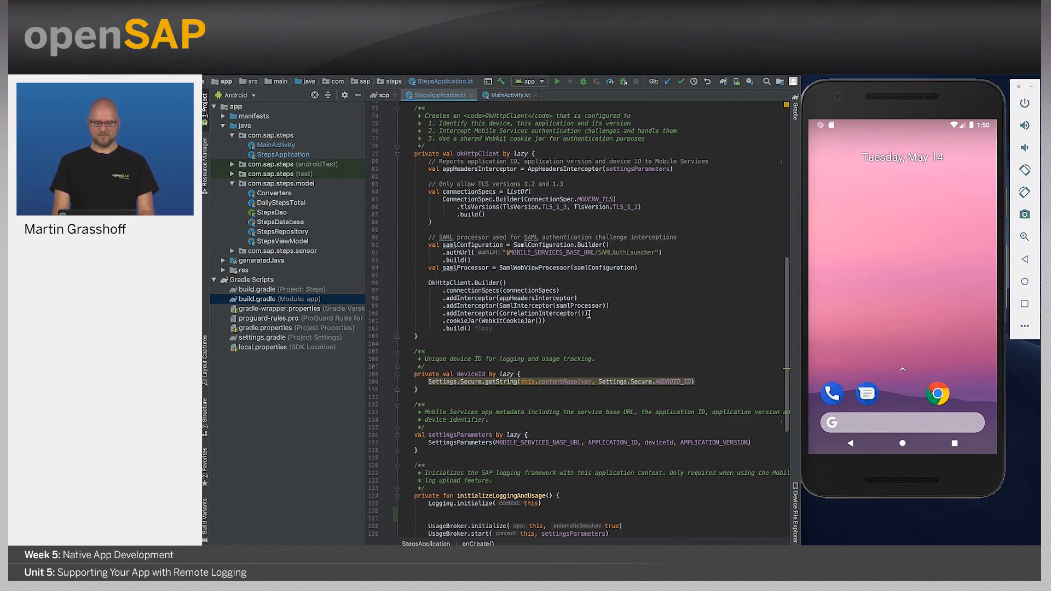
scroll(down, 3)
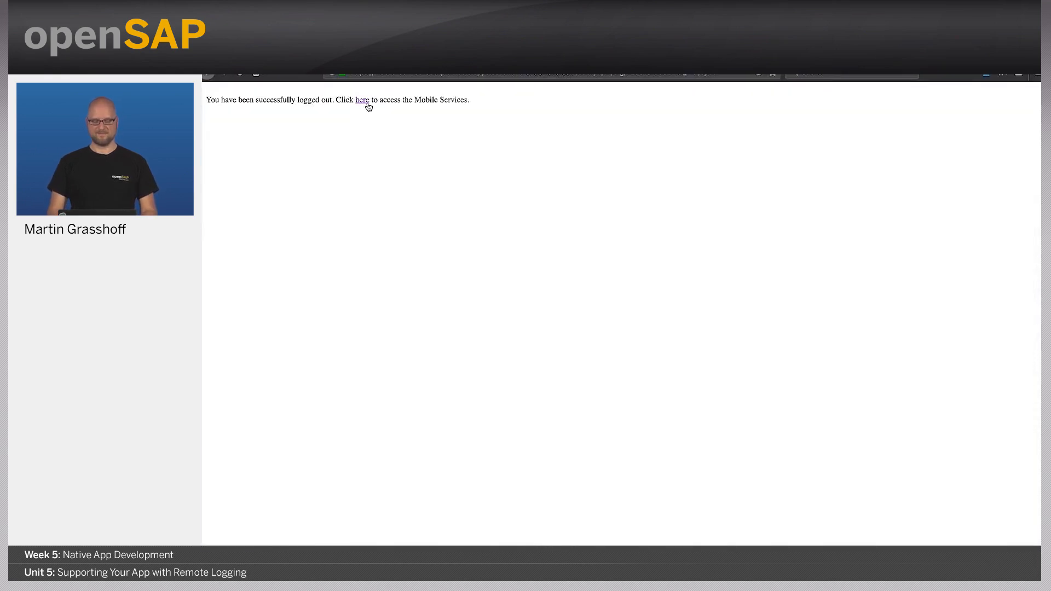
Step: Follow the 'here' link on the logout page back into the Mobile Services cockpit
click(362, 100)
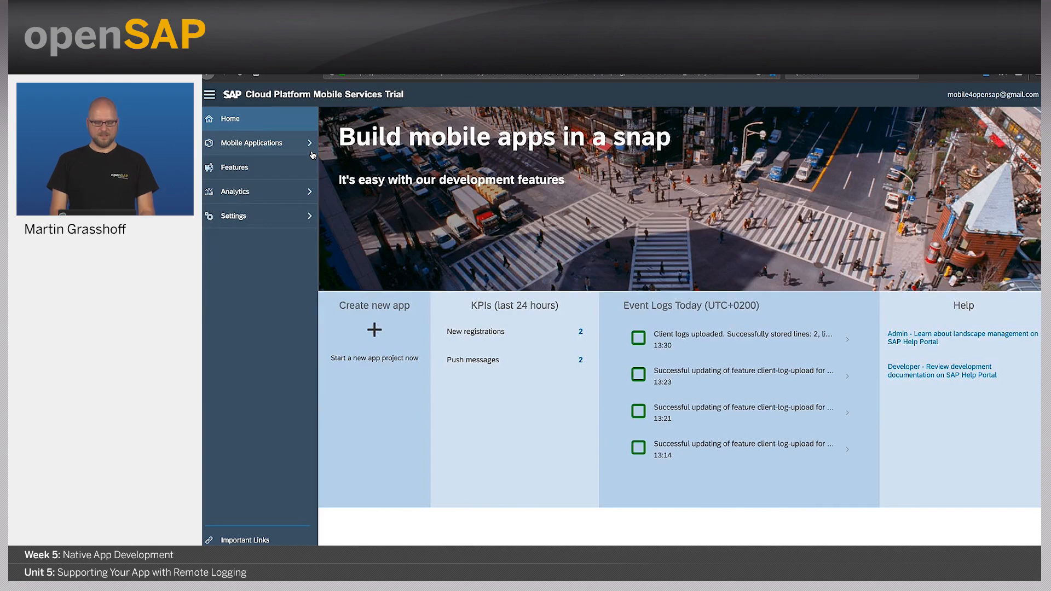
Step: Open com.sap.steps Mobile Client Log Upload settings and run Steps on the Nexus 5X emulator
click(254, 143)
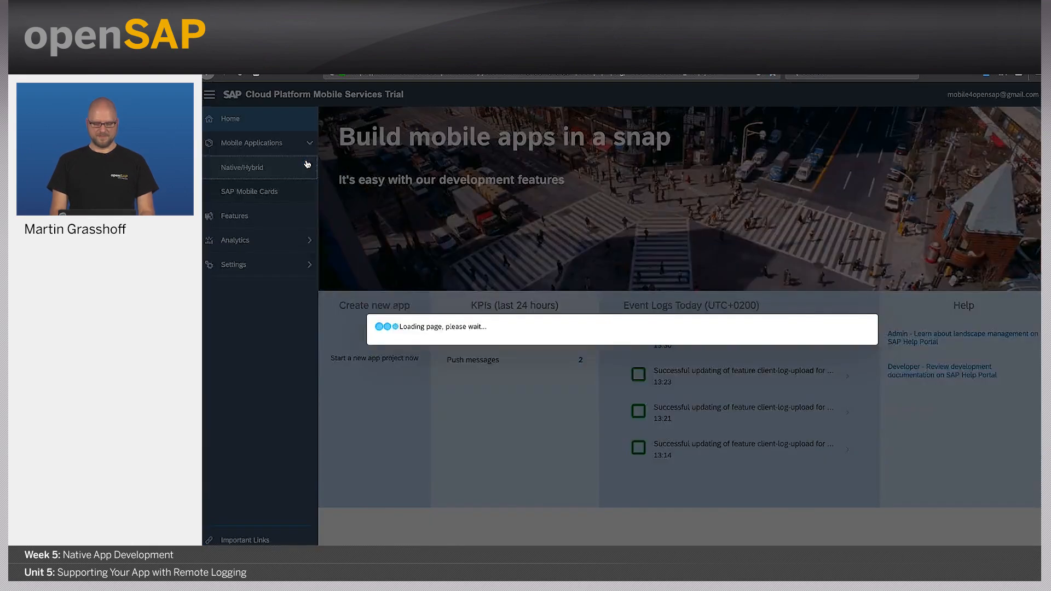
click(242, 167)
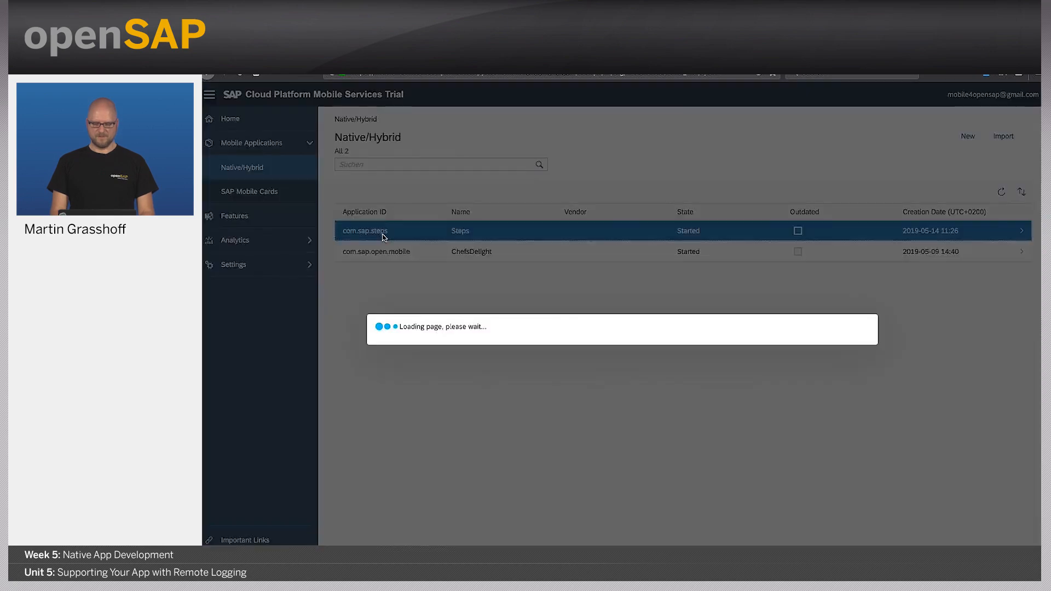
click(364, 230)
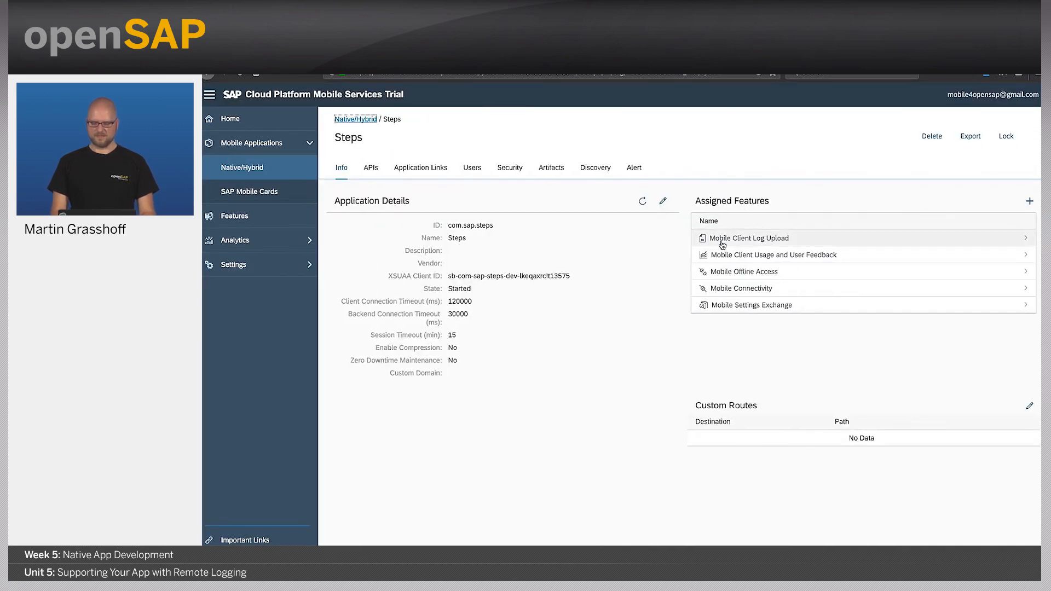
mouse_move(750, 241)
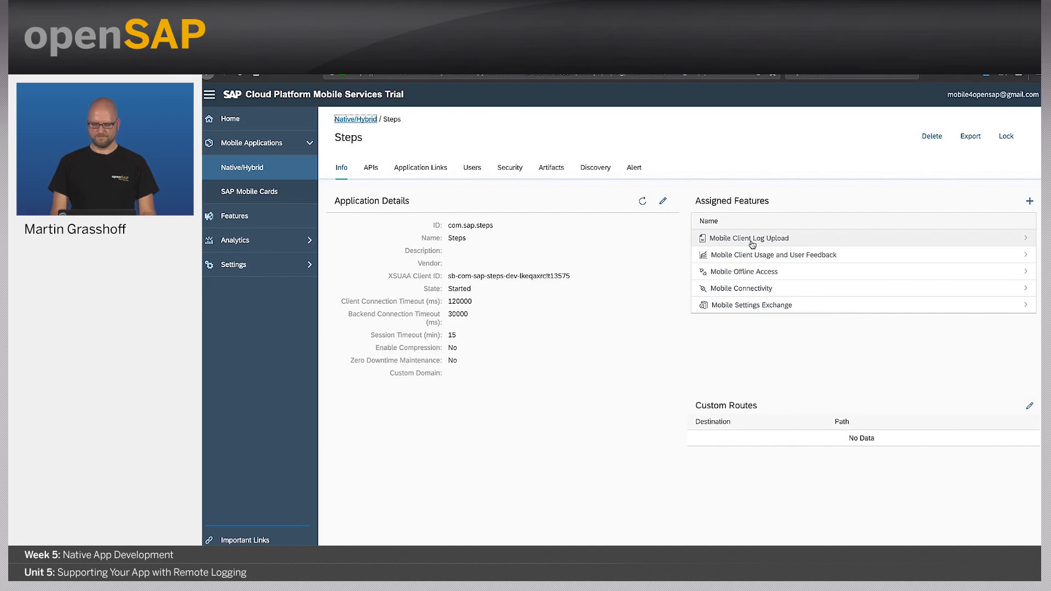
click(748, 238)
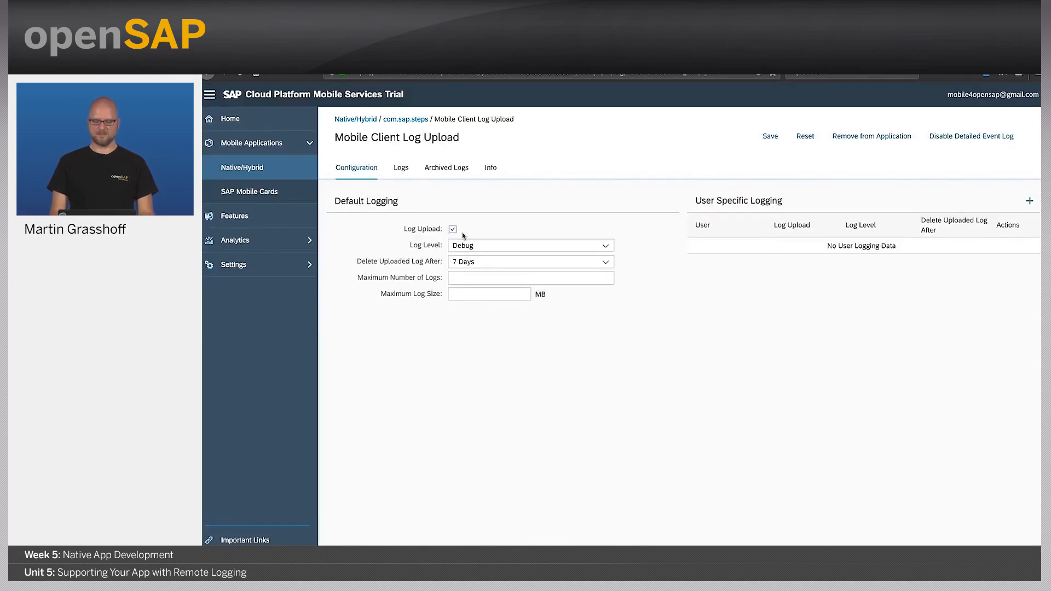
mouse_move(466, 245)
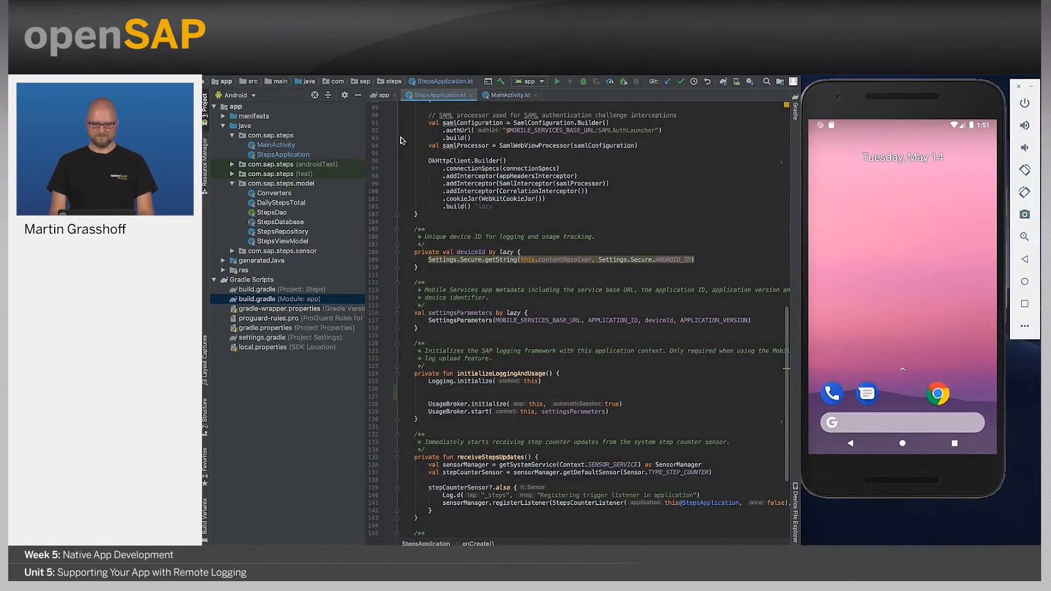
click(557, 81)
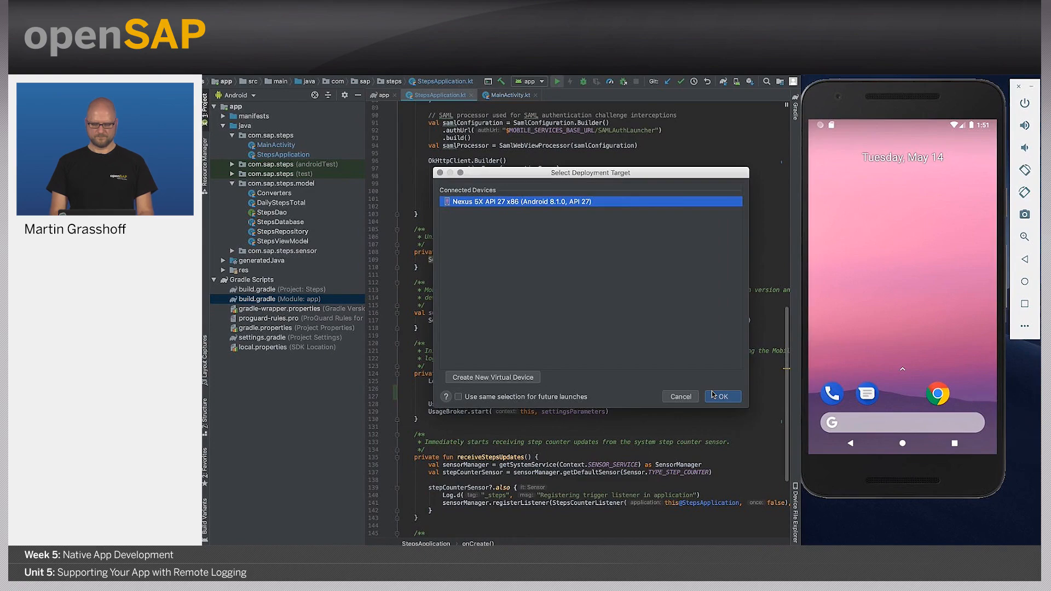
click(722, 396)
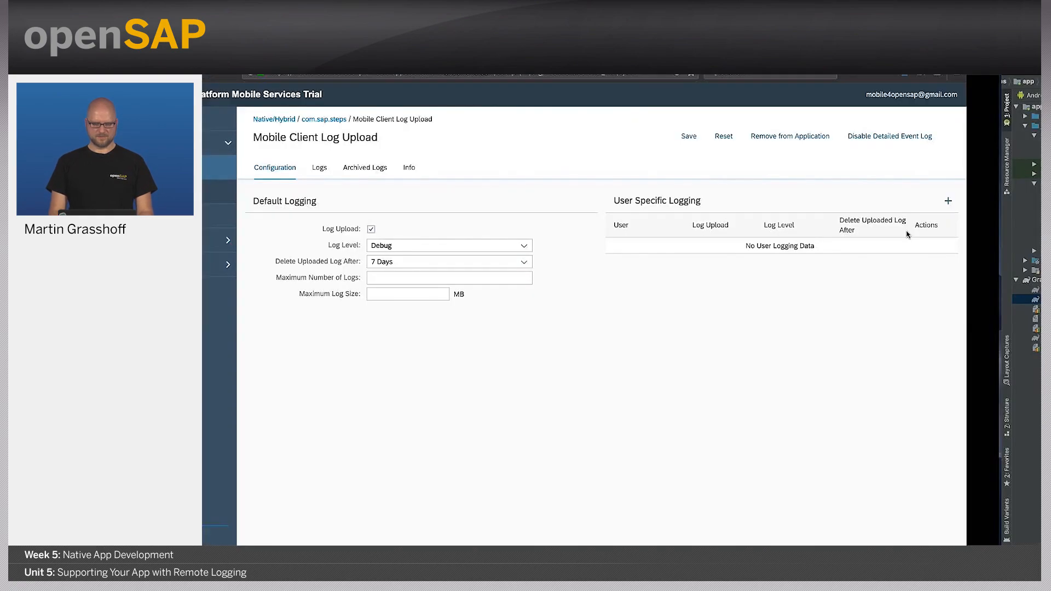
Step: Bring the cockpit forward and list Steps' uploaded Information and Error logs in the Logs tab
click(210, 93)
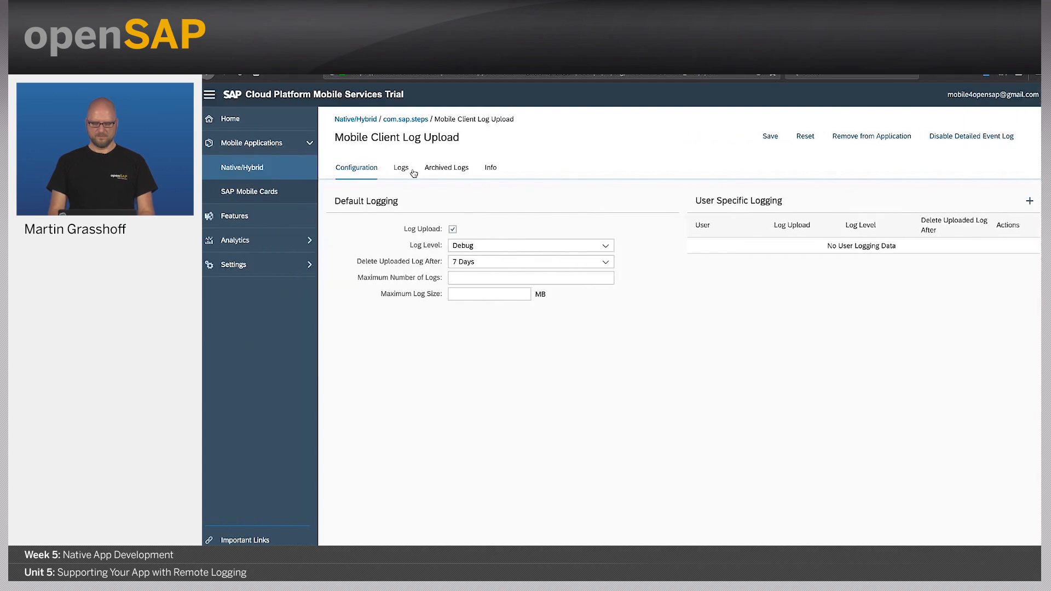
click(400, 167)
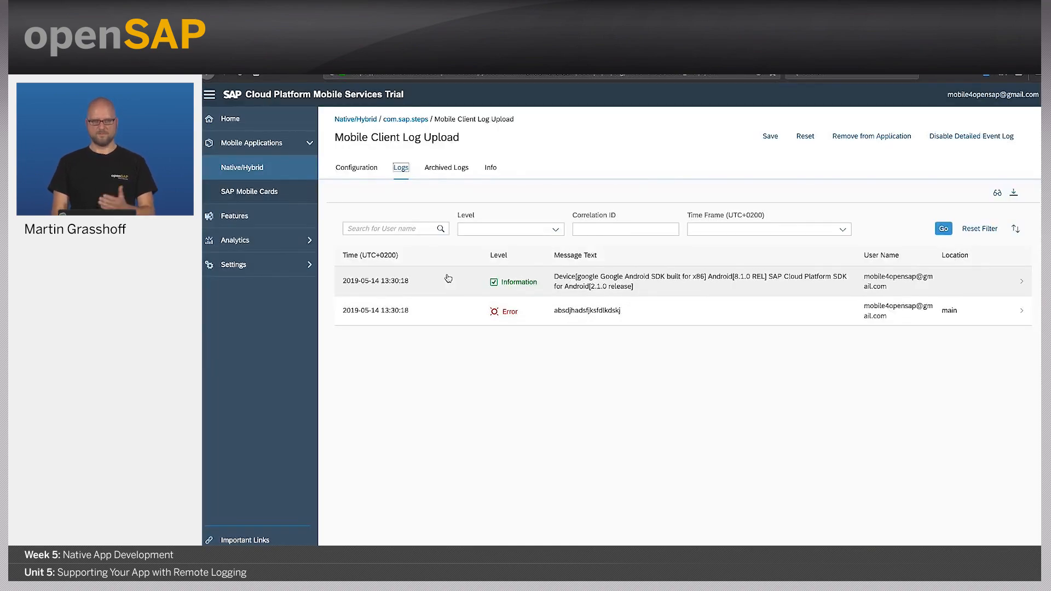
mouse_move(449, 293)
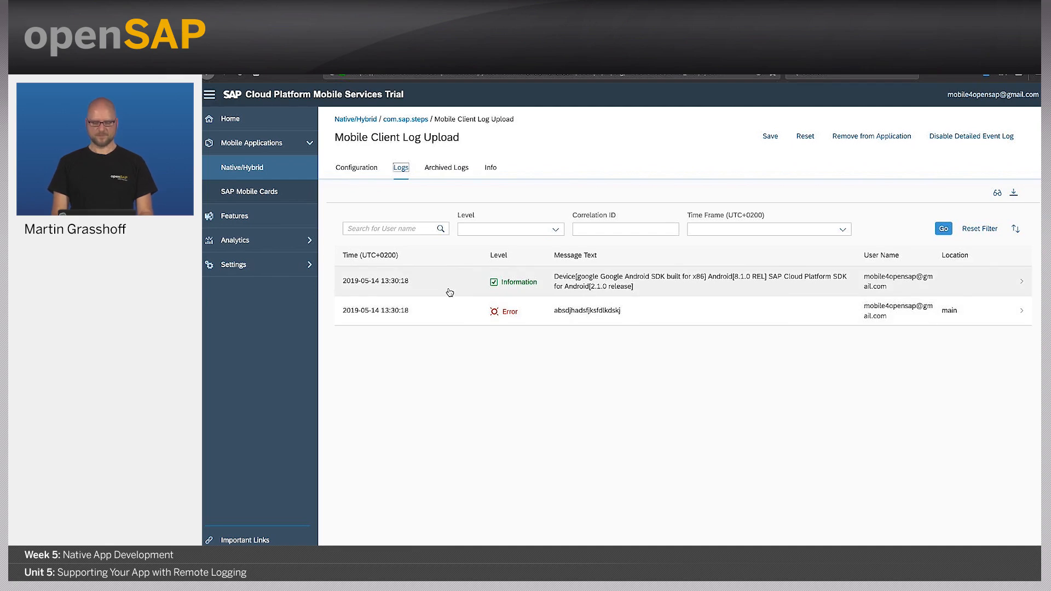
mouse_move(440, 298)
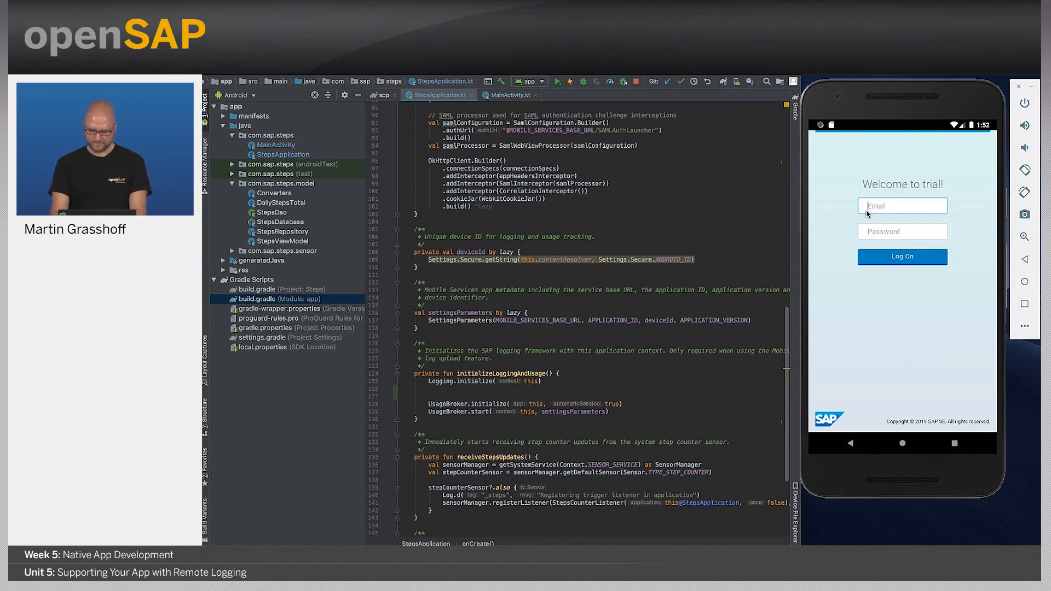
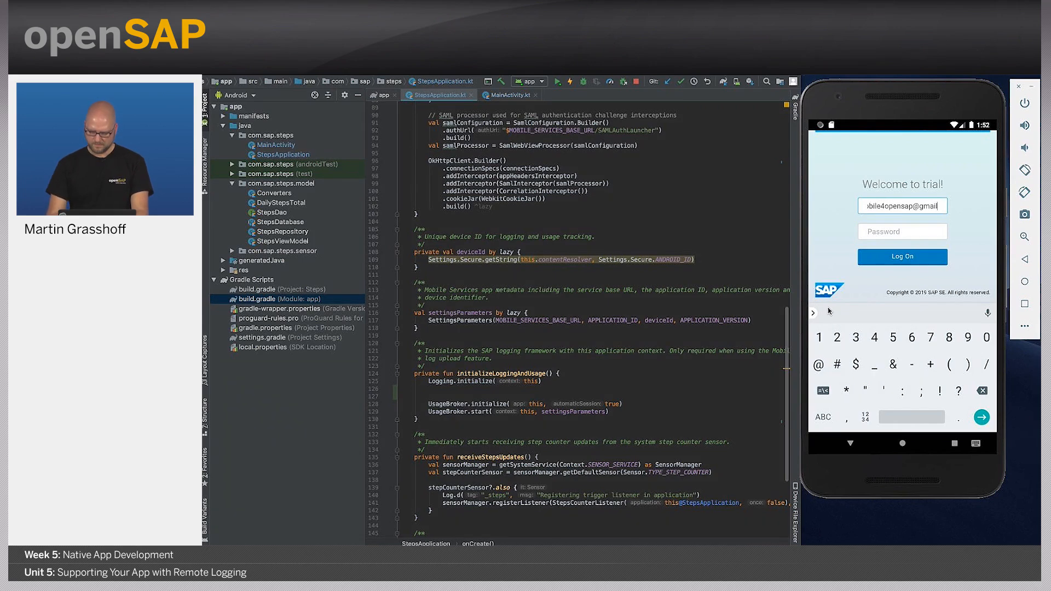
Step: Log on to the Steps app as mobile4opensap with the password
click(901, 231)
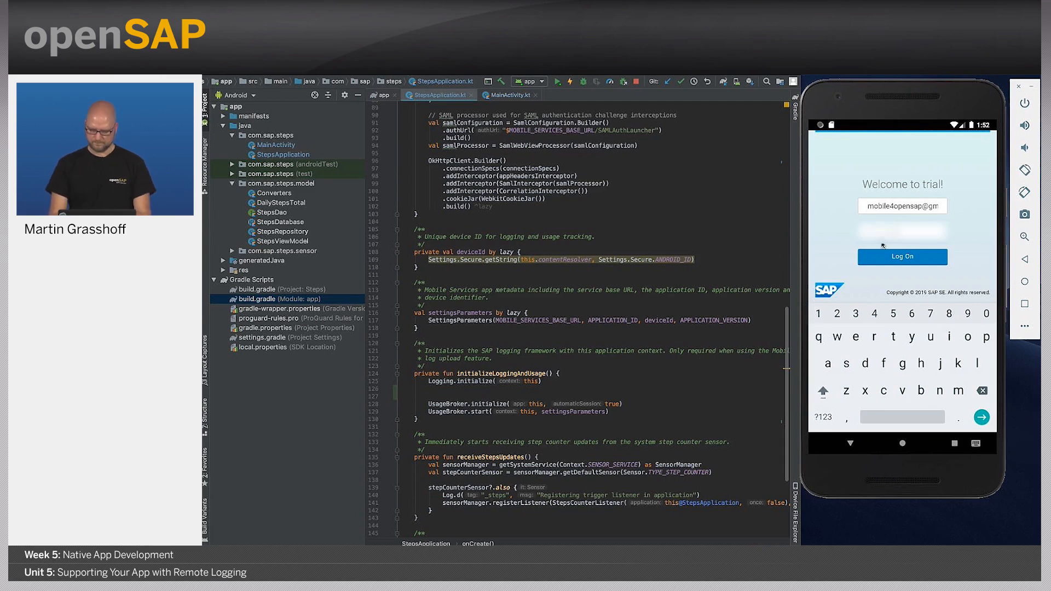
click(902, 257)
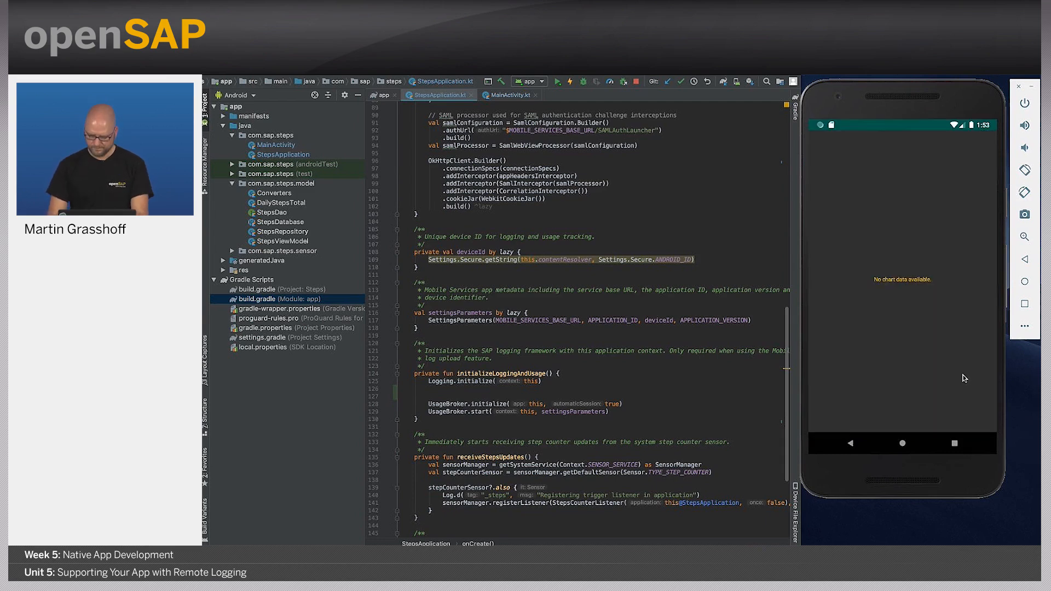
mouse_move(957, 341)
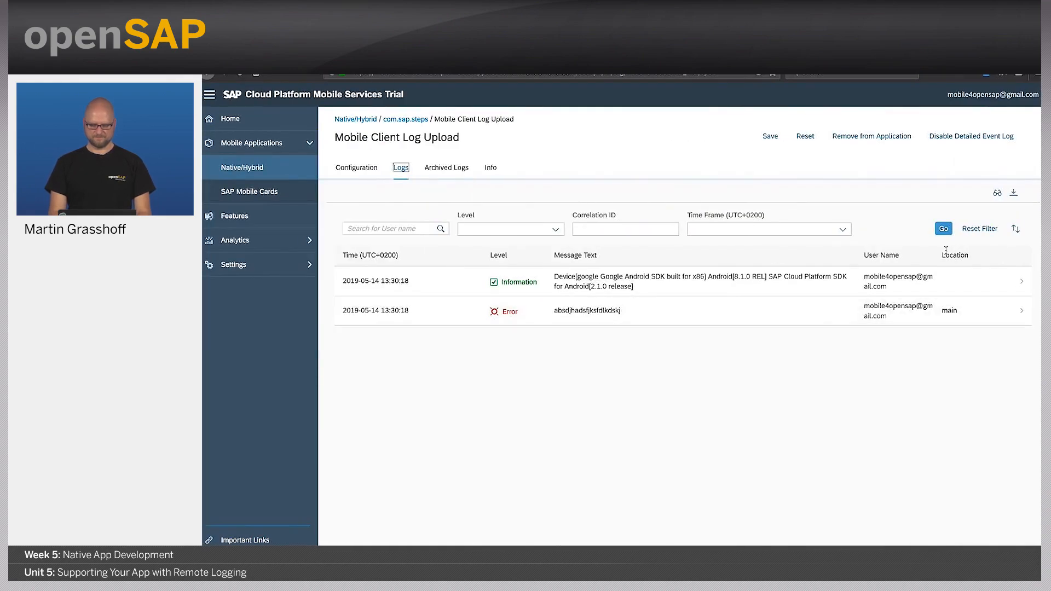
mouse_move(516, 201)
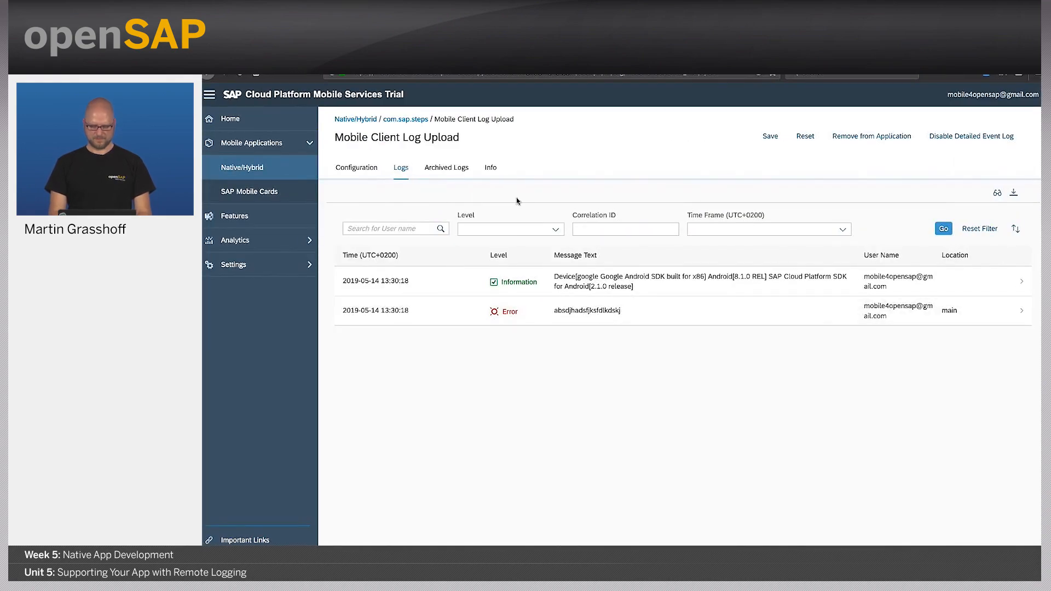
Step: Reload the Logs tab via Configuration and Reset Filter to show the 'LogUpload demo for openSAP' error
click(356, 167)
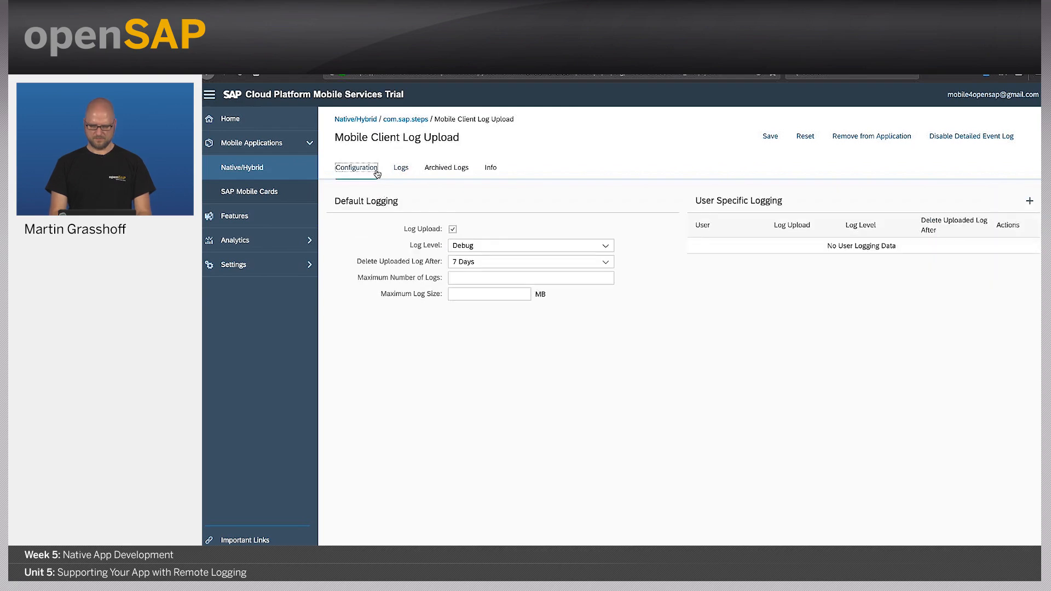
click(399, 168)
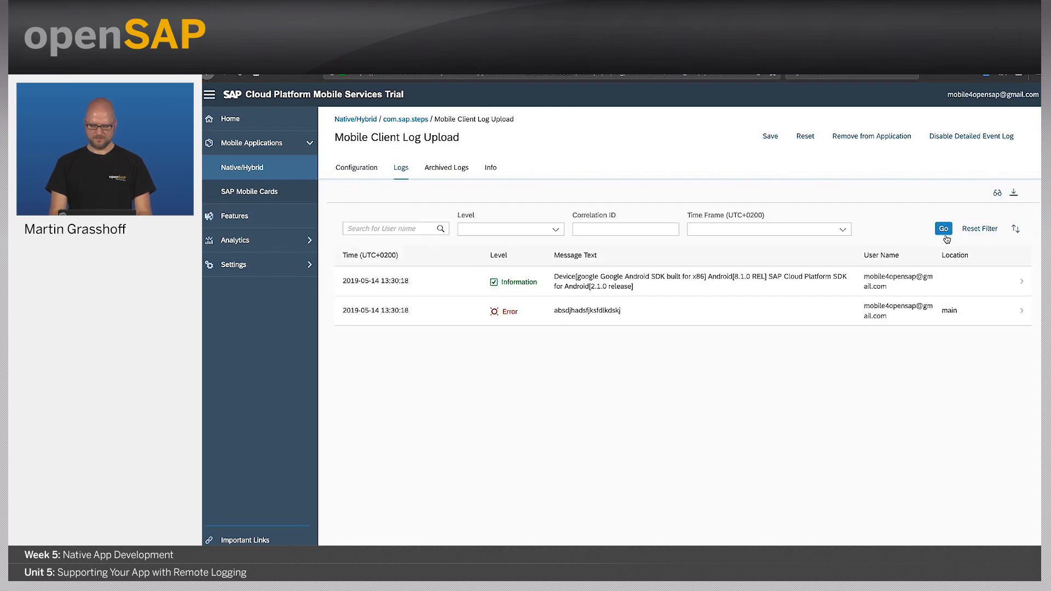
mouse_move(1000, 200)
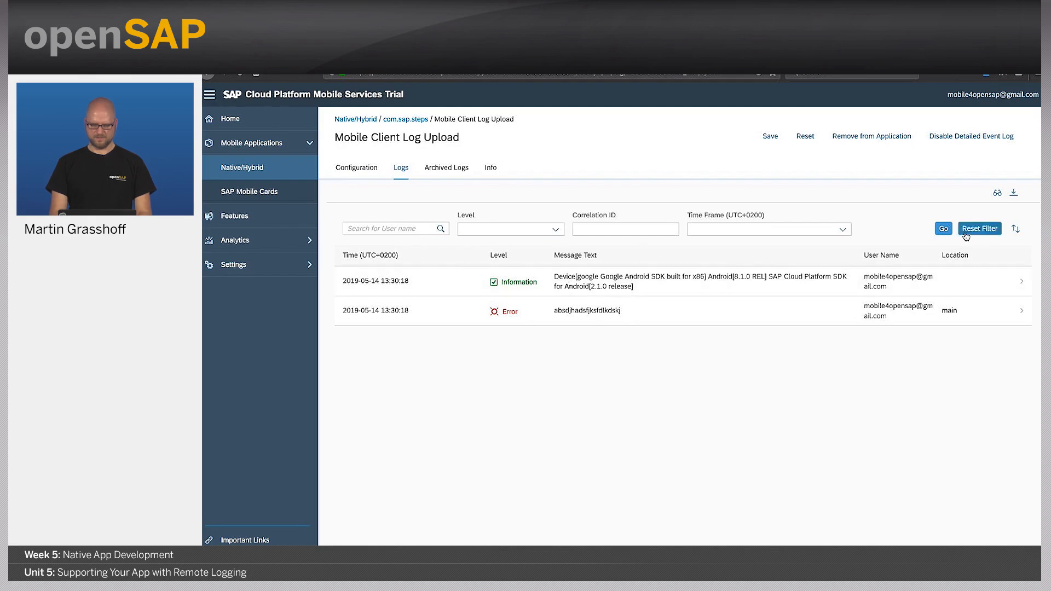
click(943, 229)
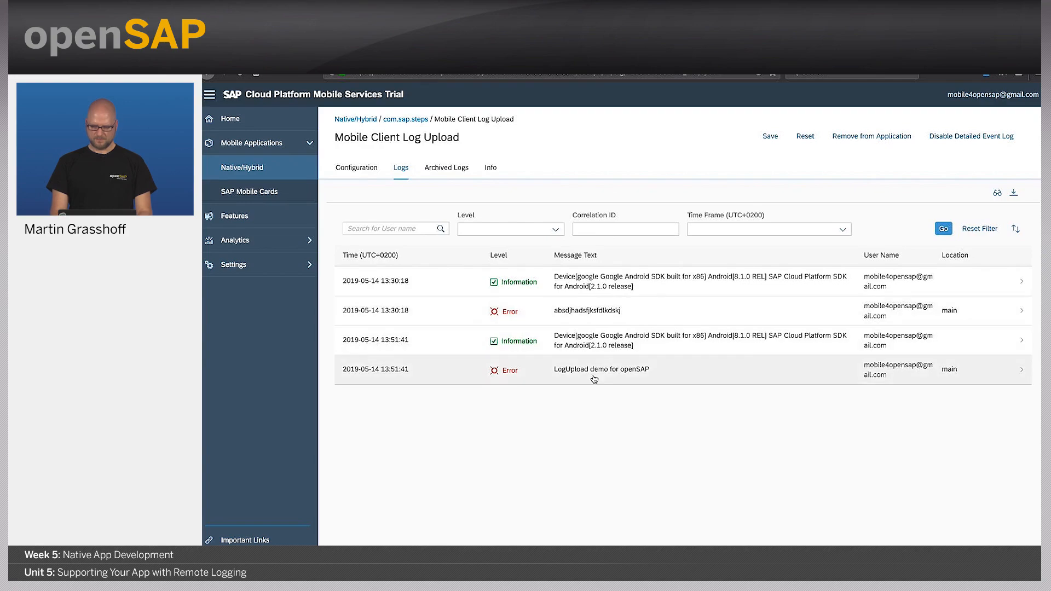
Step: Change the log list's sort order, then filter the Level dropdown to show only Error entries
click(1015, 229)
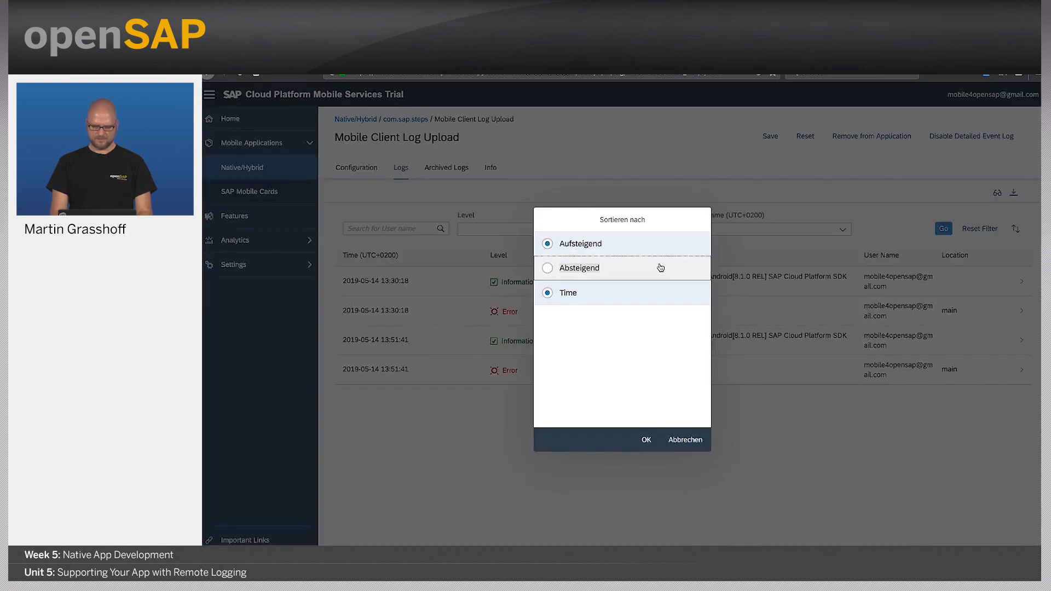
click(645, 439)
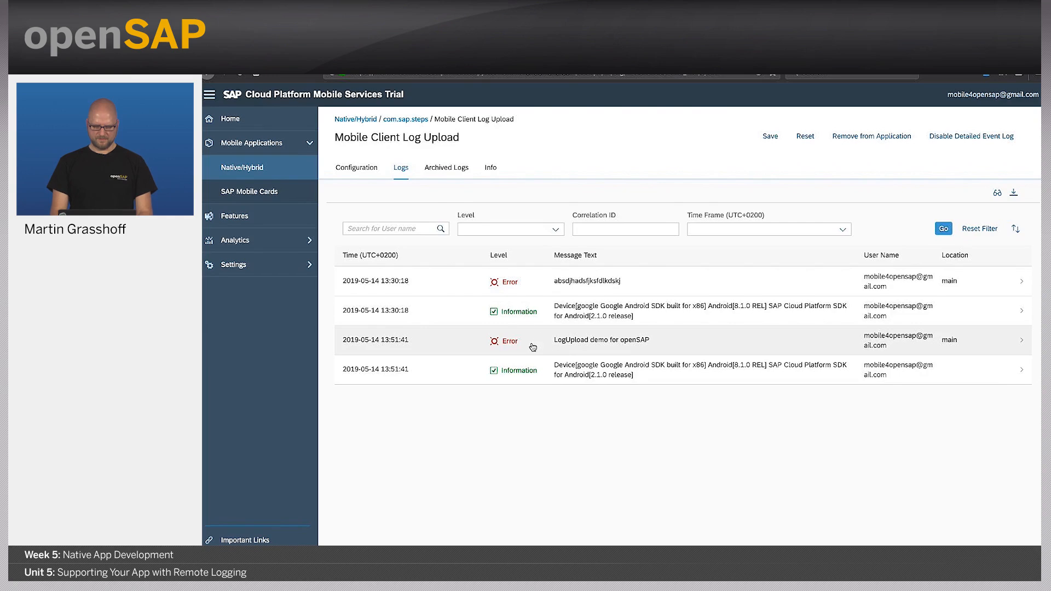
click(555, 229)
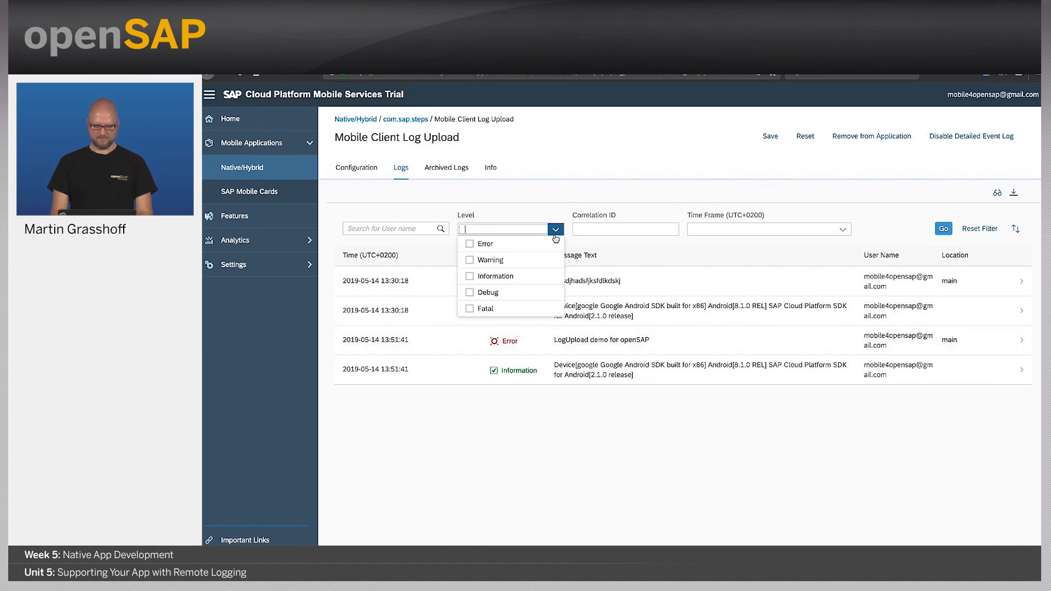
mouse_move(541, 257)
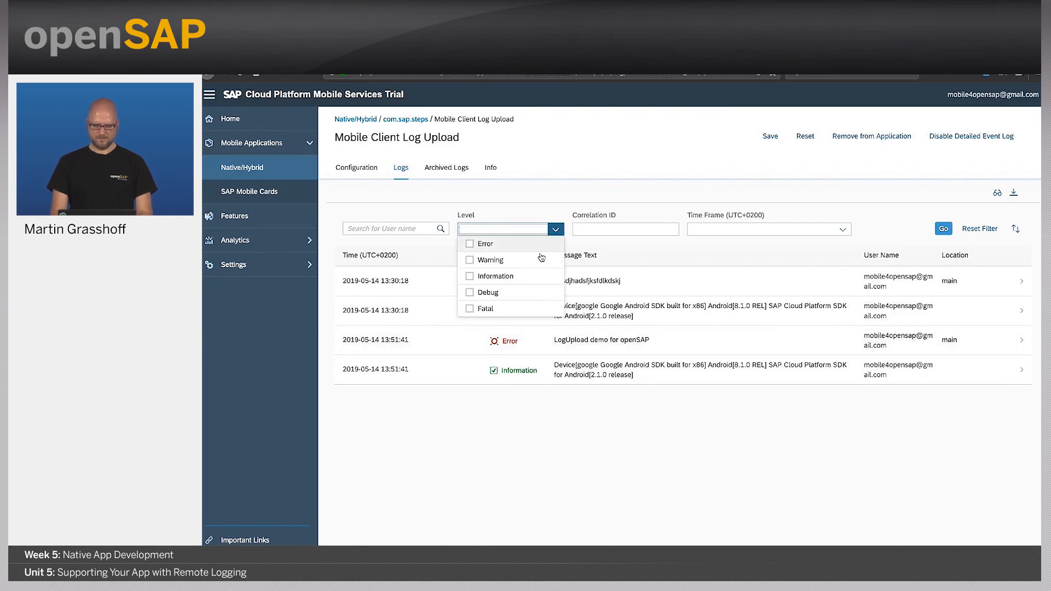
click(483, 243)
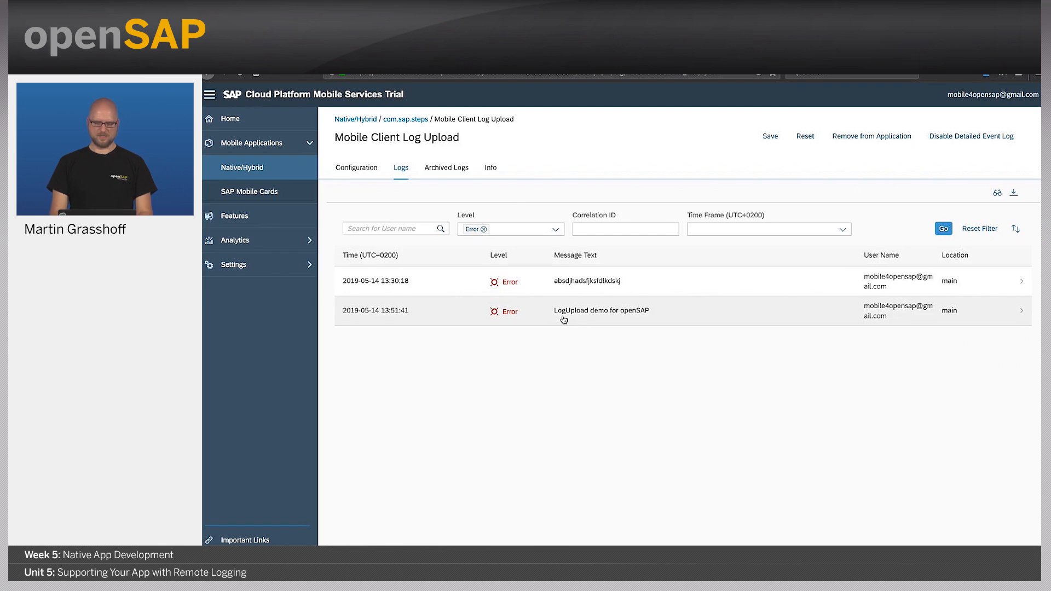
mouse_move(630, 316)
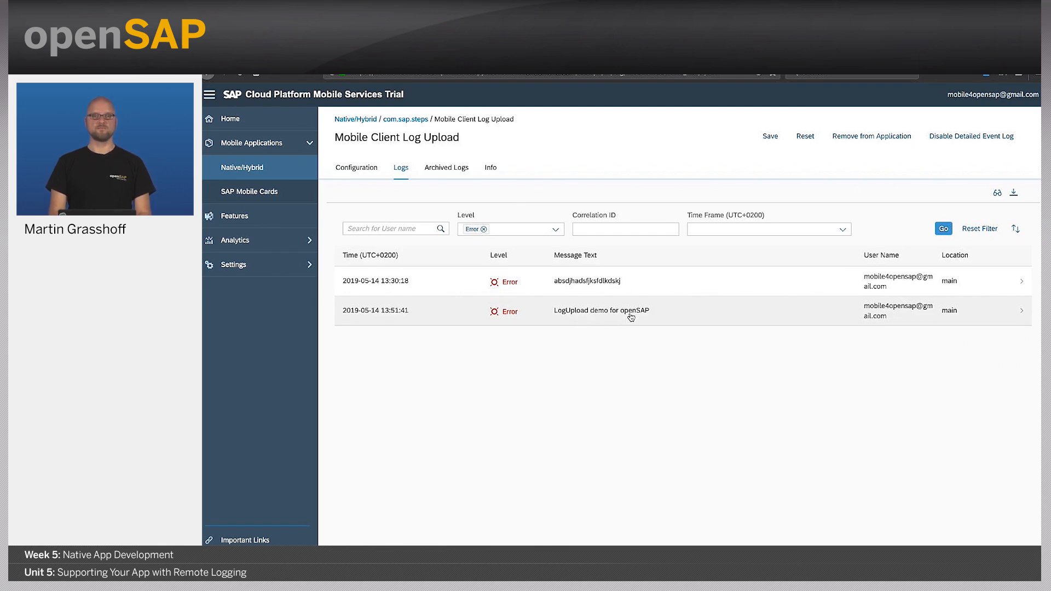